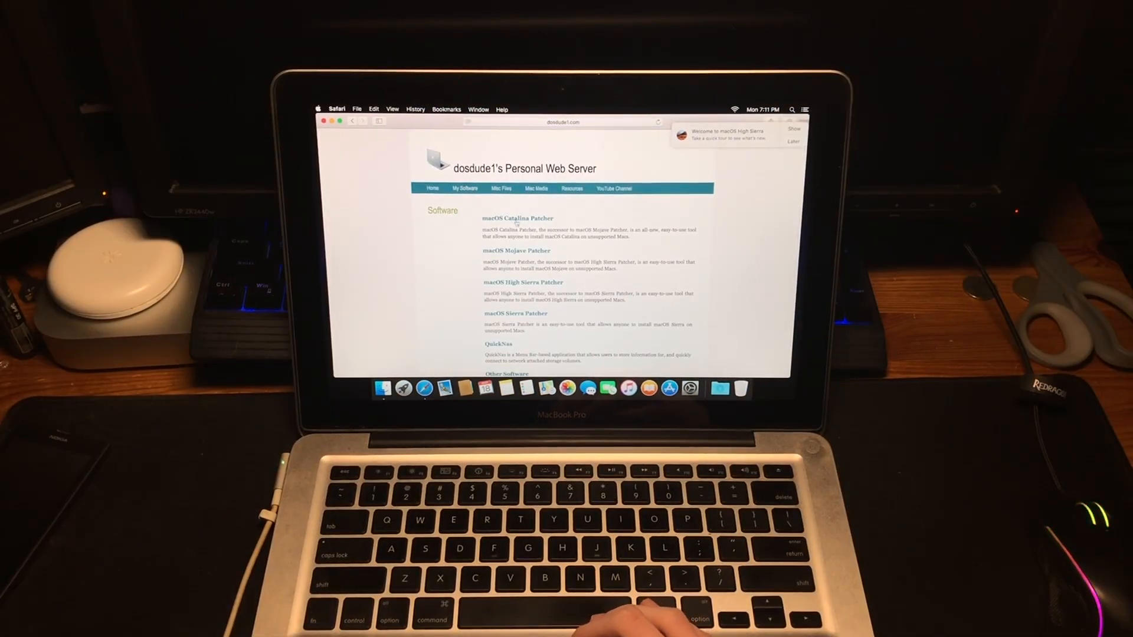
# Download macOS Catalina Patcher from dosdude1's site and mount its disk image
pyautogui.click(517, 218)
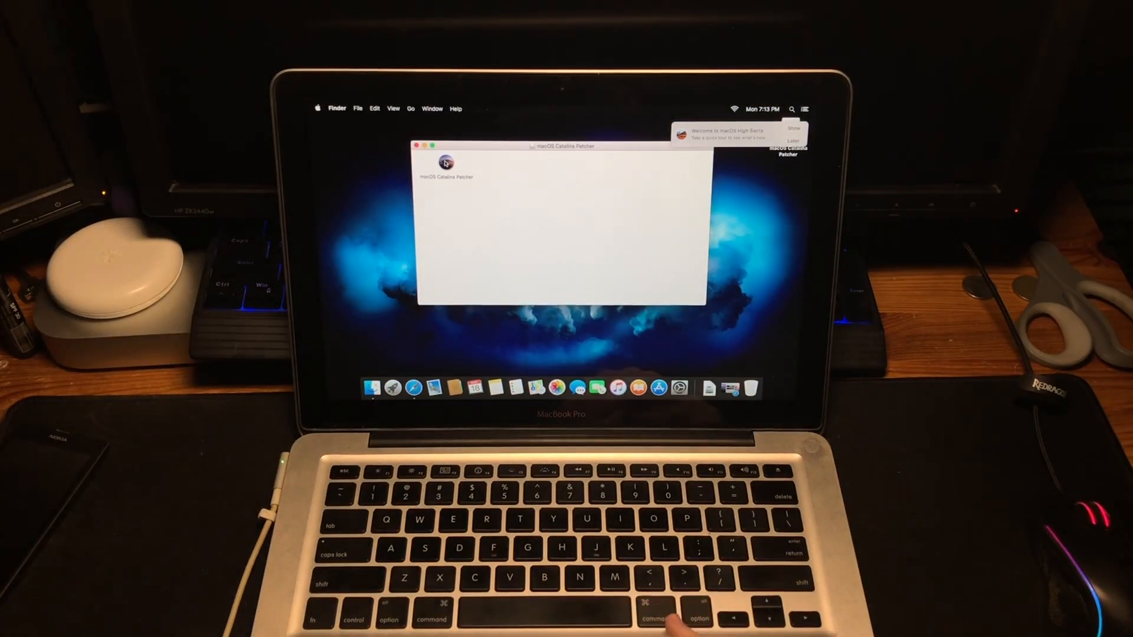
# Launch the macOS Catalina Patcher app via right-click Open, confirming the Internet-download warning
pyautogui.rightClick(445, 163)
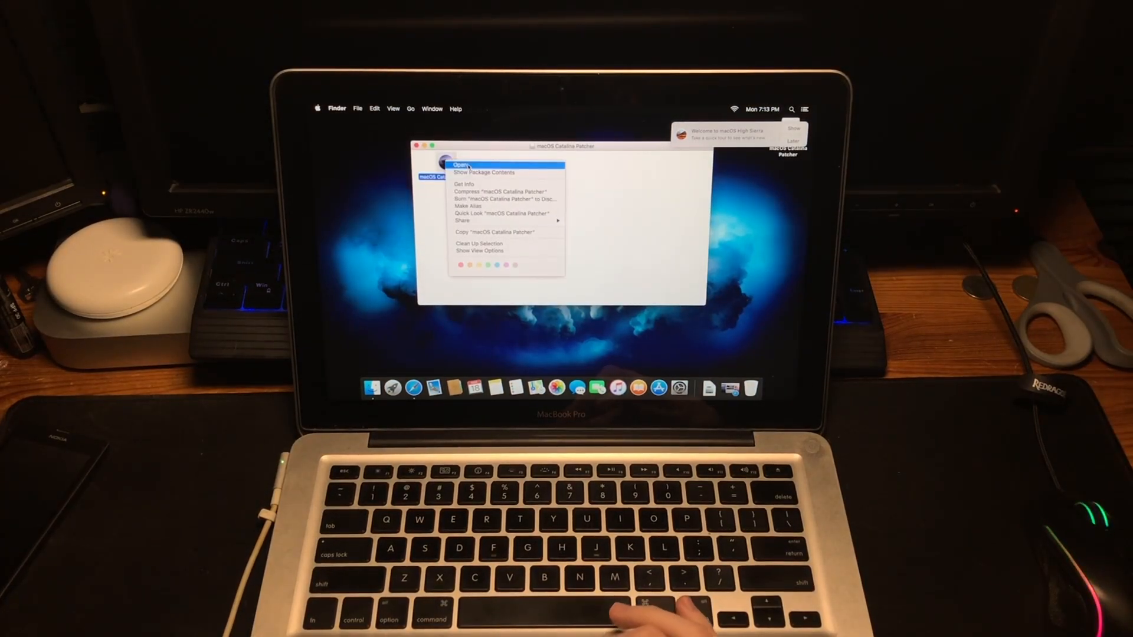
pyautogui.click(463, 165)
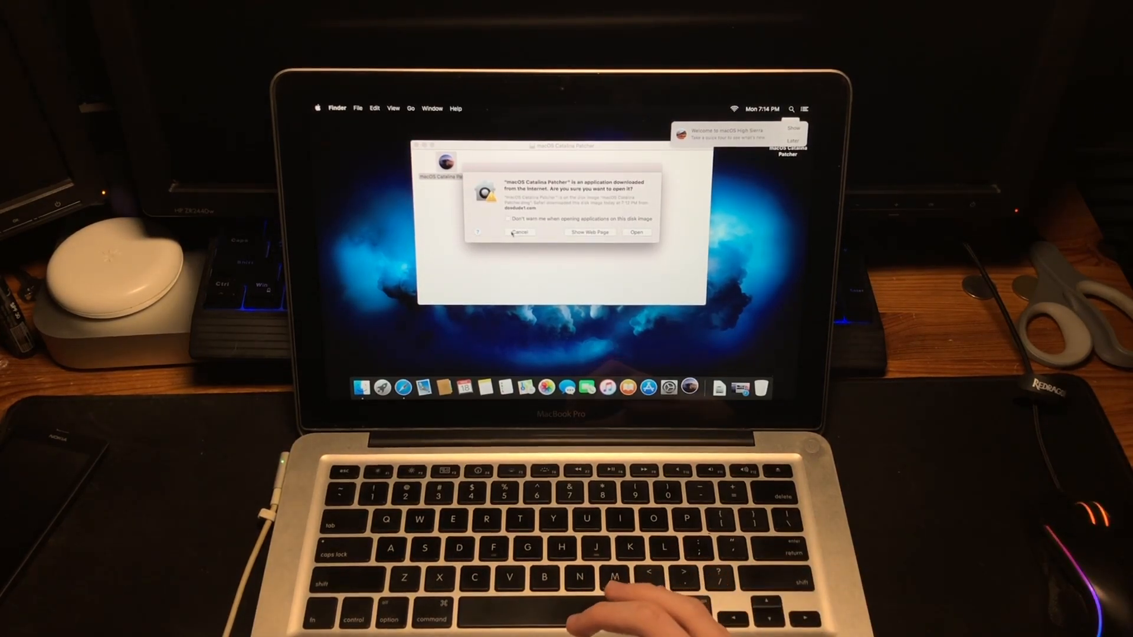
pyautogui.click(636, 233)
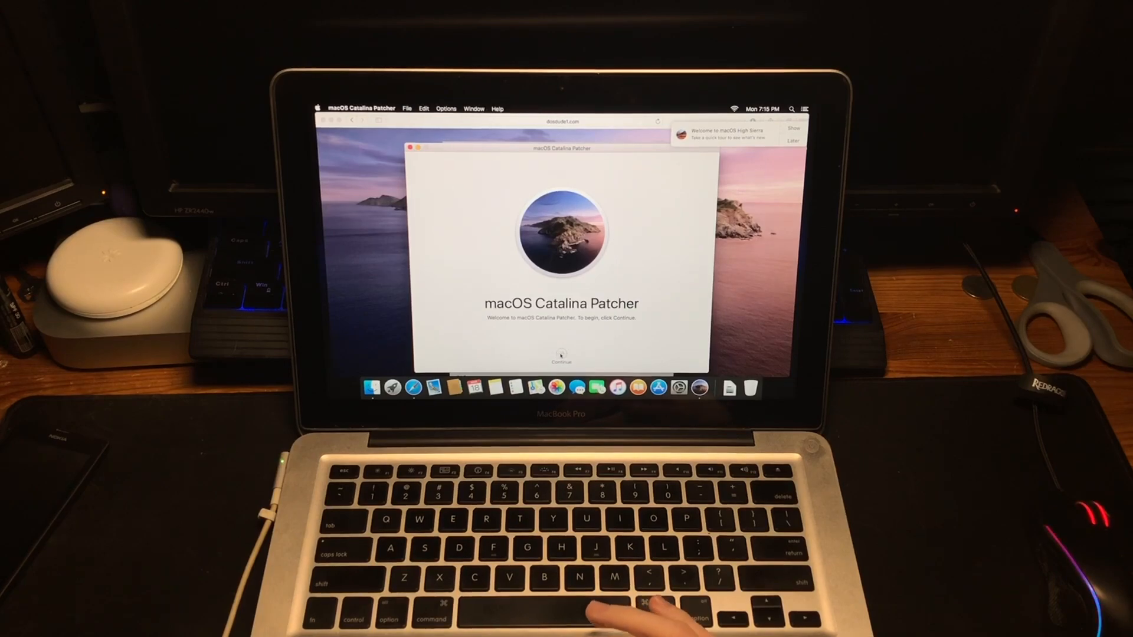
# Continue past the welcome and start downloading a new copy of the Catalina installer
pyautogui.click(562, 359)
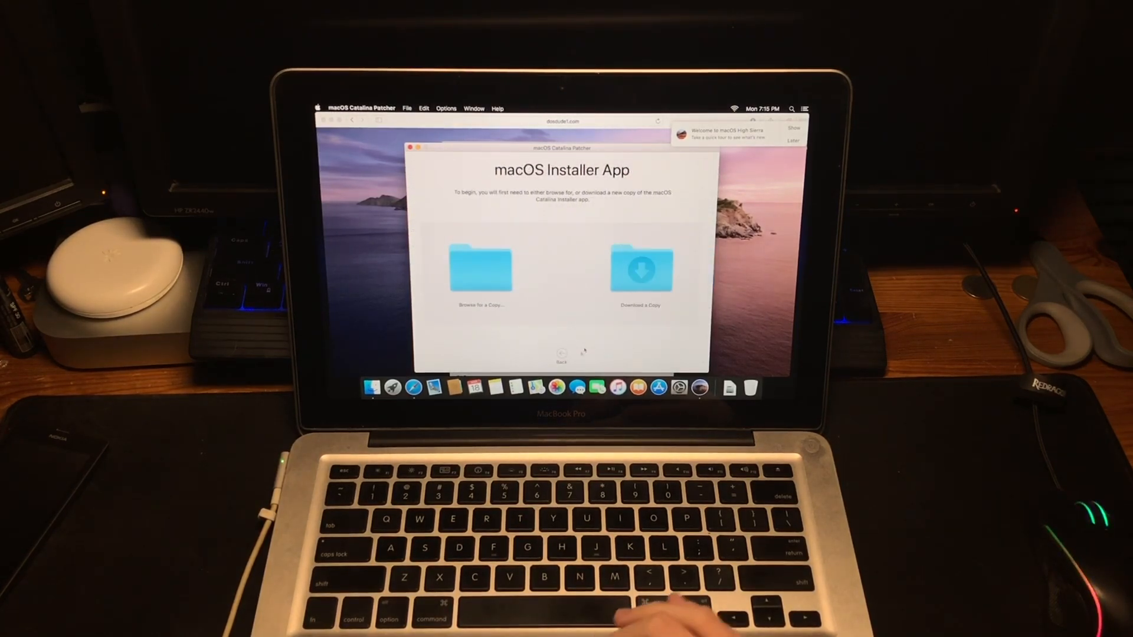
pyautogui.click(640, 269)
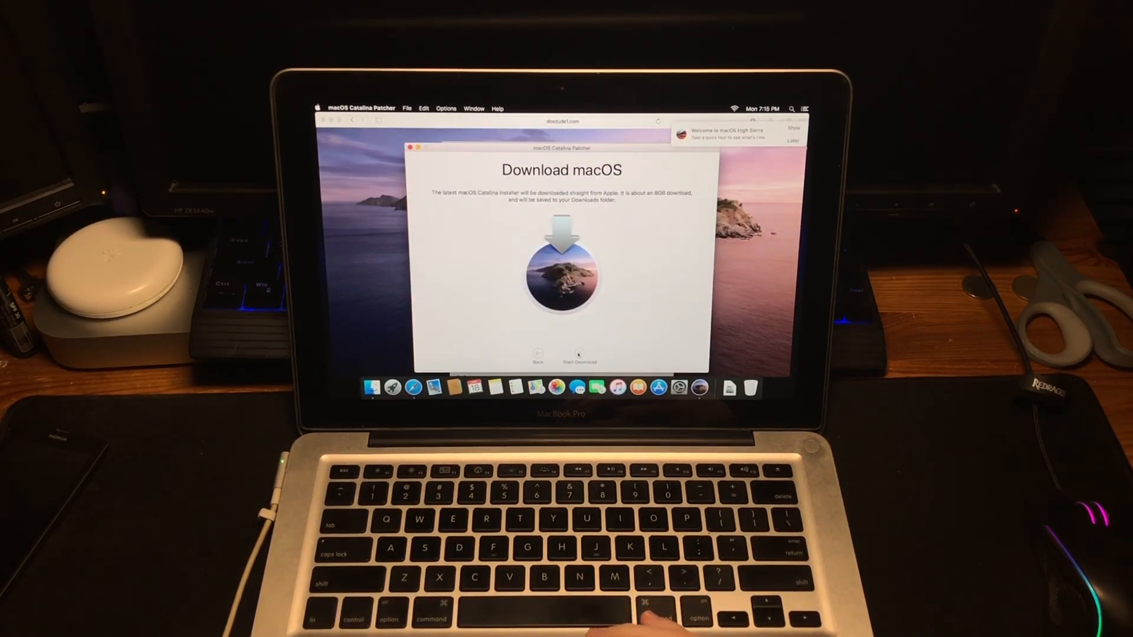
pyautogui.click(581, 363)
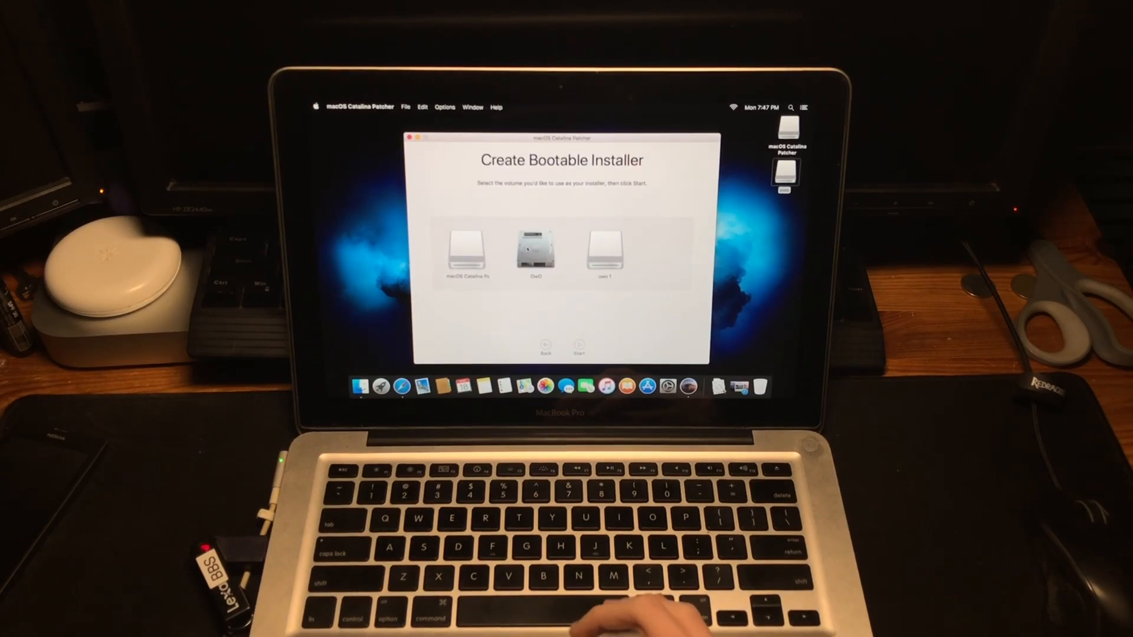
# Attempt the USB volume, accept the Volume Too Small alert, and choose installing to this machine instead
pyautogui.click(604, 249)
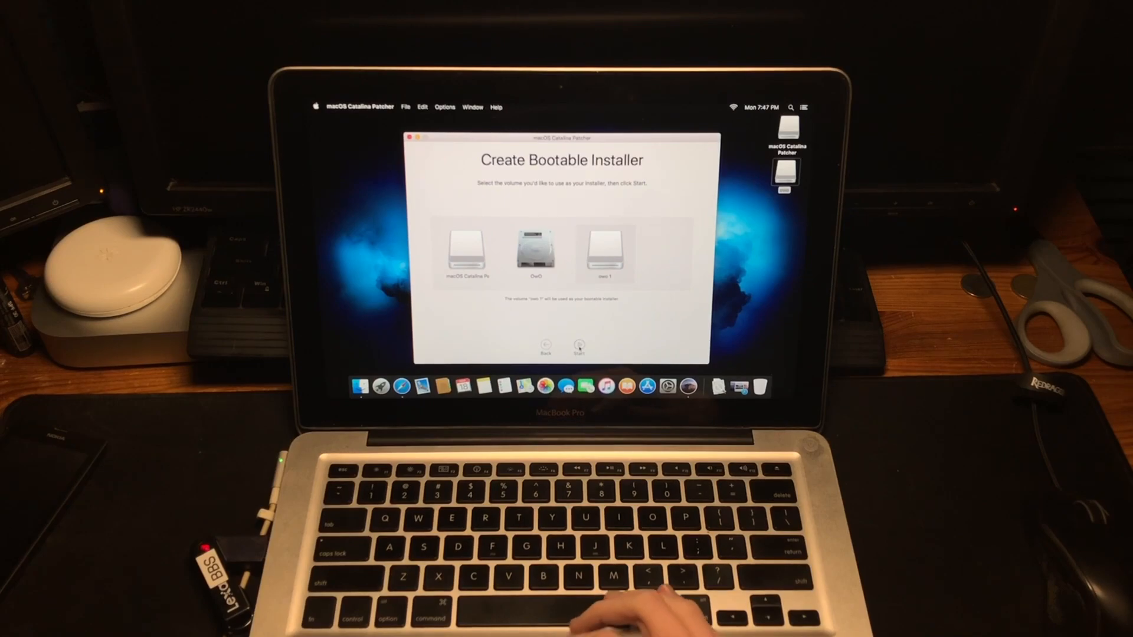
pyautogui.click(578, 345)
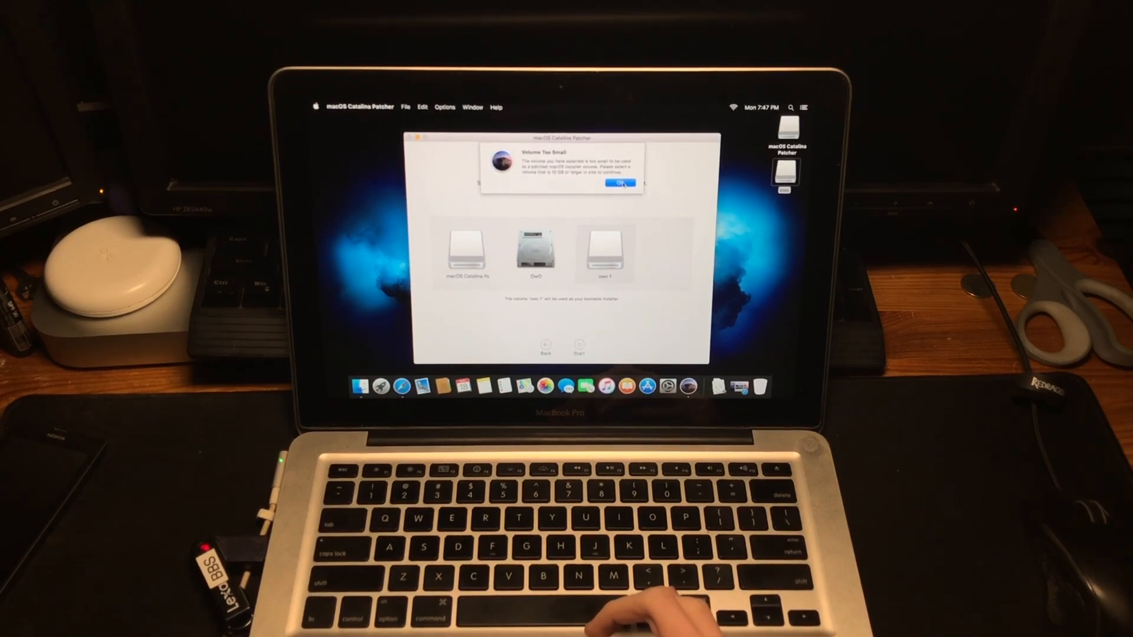
pyautogui.click(619, 182)
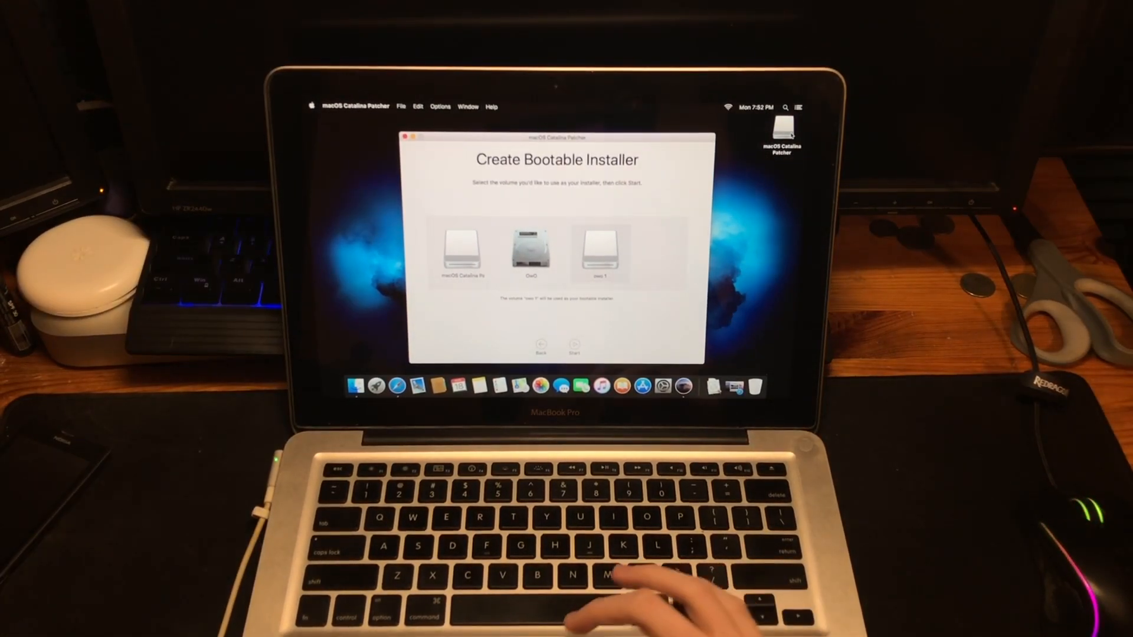
pyautogui.click(574, 346)
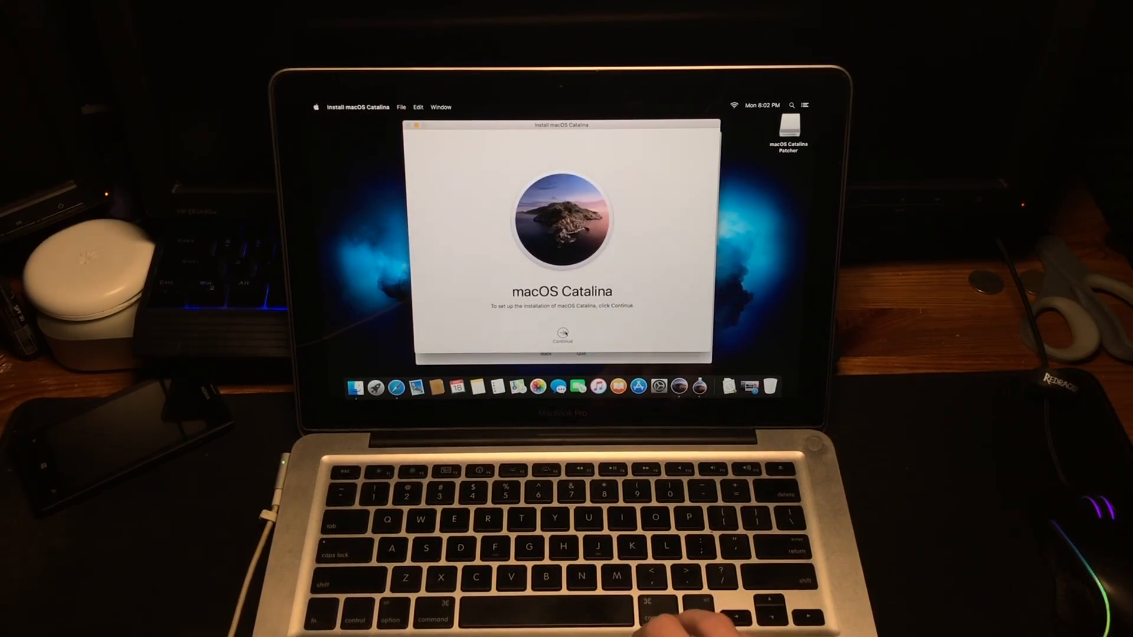
# Agree to the licence, install Catalina on the internal disk with the admin password, and restart
pyautogui.click(562, 338)
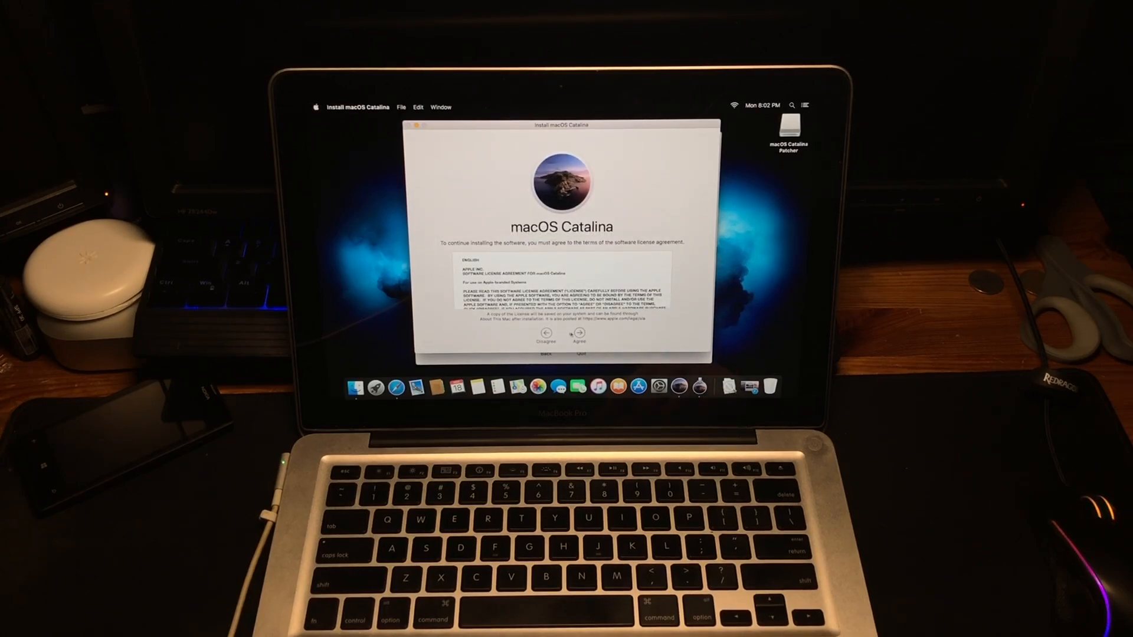
pyautogui.click(579, 340)
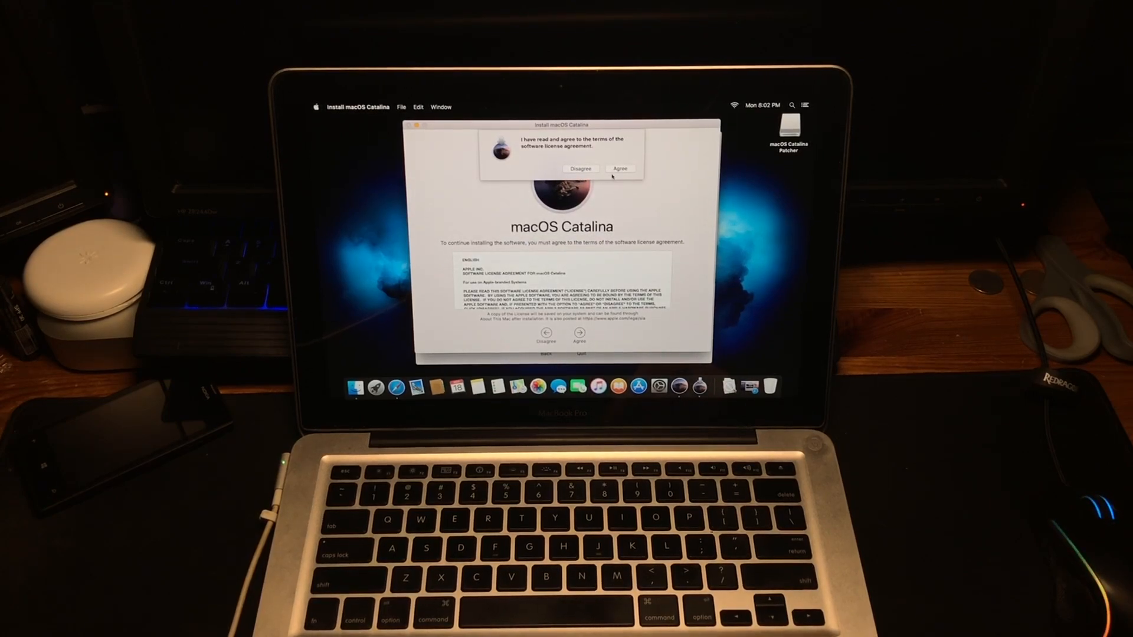
pyautogui.click(619, 169)
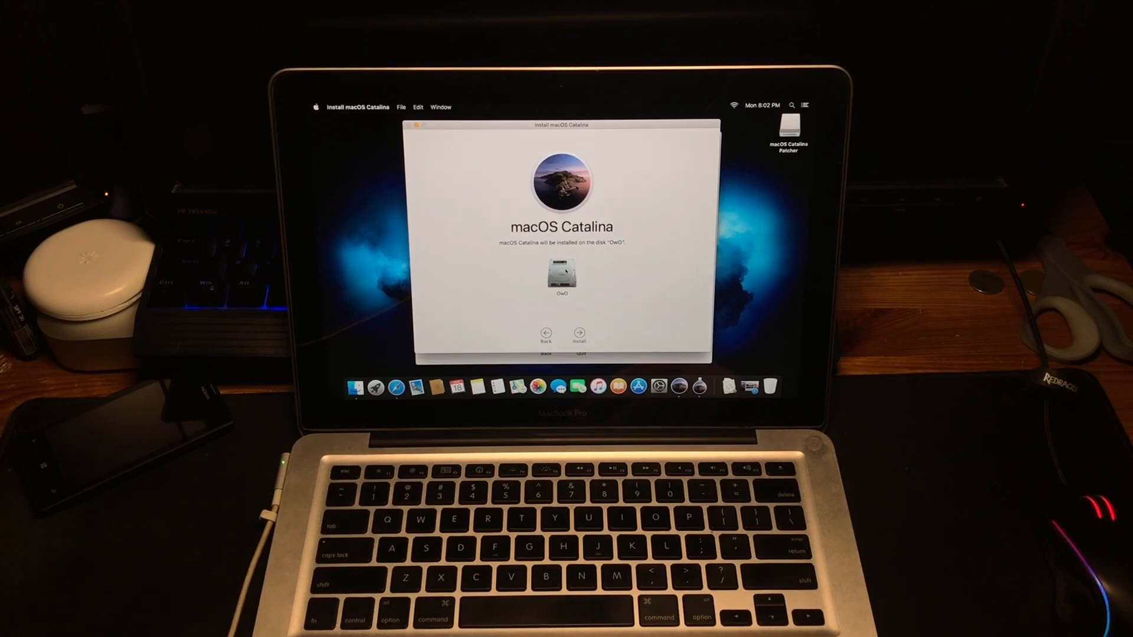
pyautogui.click(579, 332)
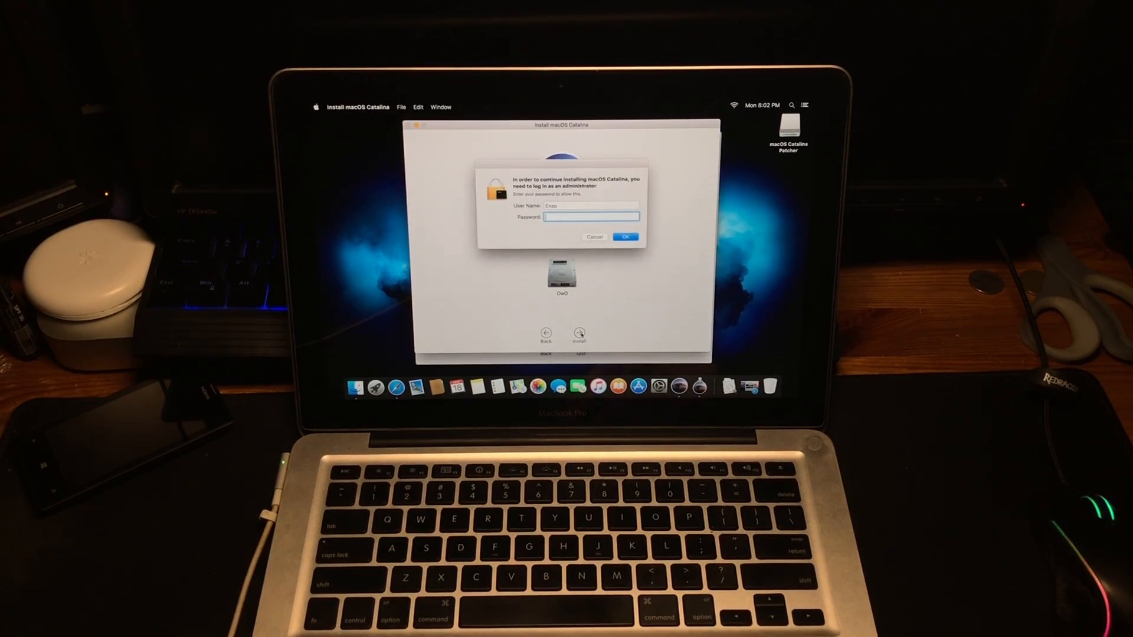
pyautogui.click(625, 238)
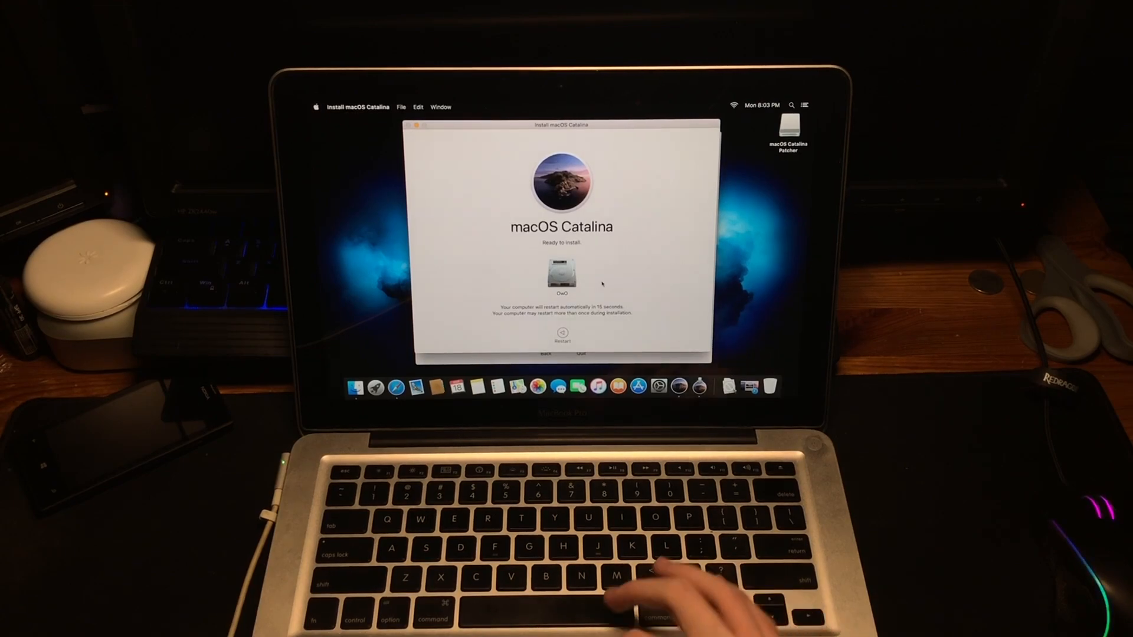
pyautogui.click(562, 339)
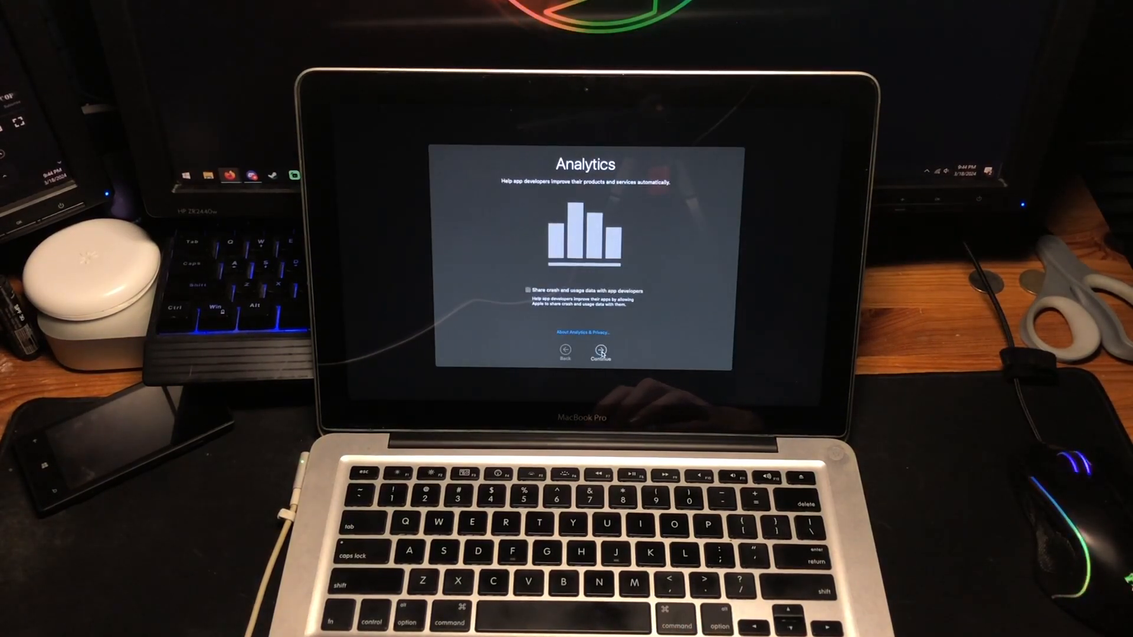
# Continue through Analytics, Screen Time and Siri with sharing off, Ask Siri on and Dark appearance kept
pyautogui.click(599, 353)
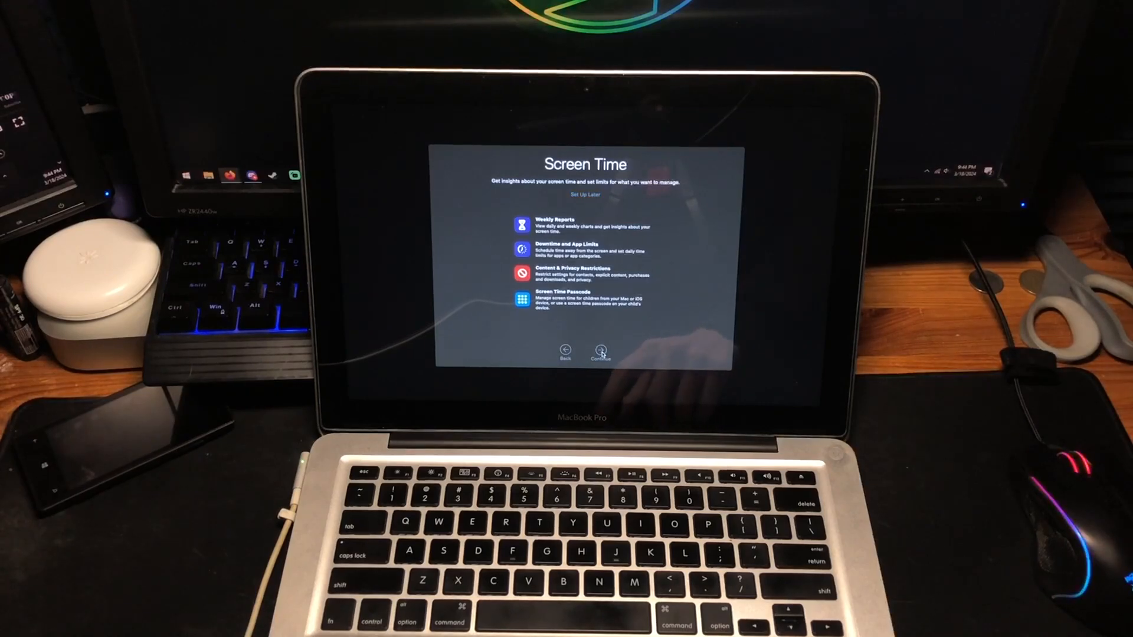
pyautogui.click(599, 350)
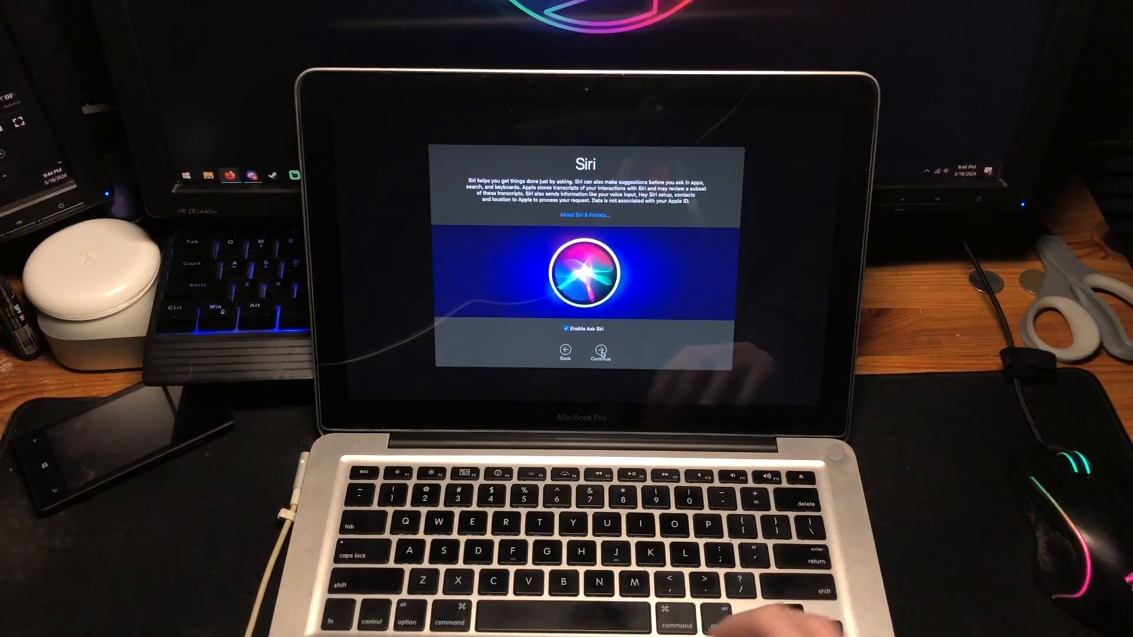
pyautogui.click(600, 354)
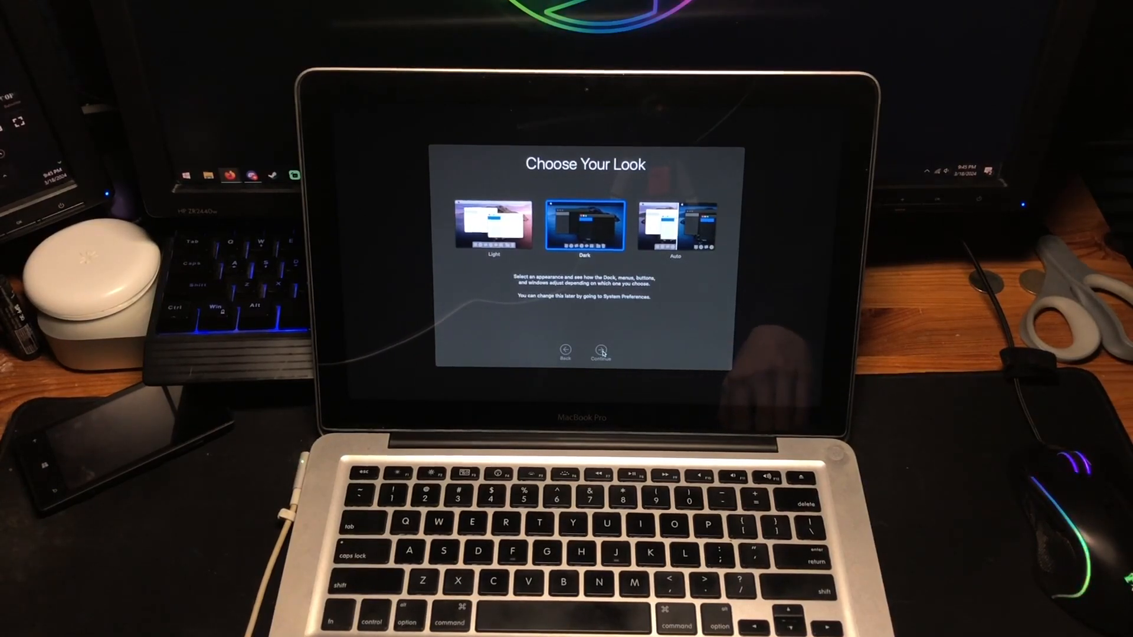
pyautogui.click(601, 349)
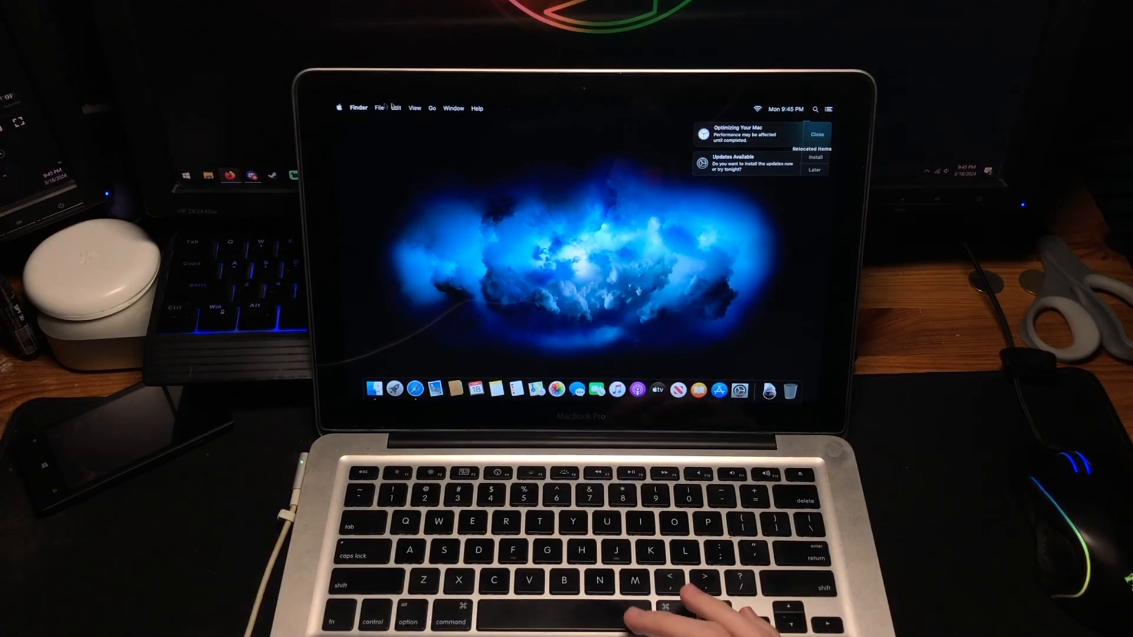
# Bring up Patch Updater from the Dock and review the Night Shift Patch it lists
pyautogui.click(338, 108)
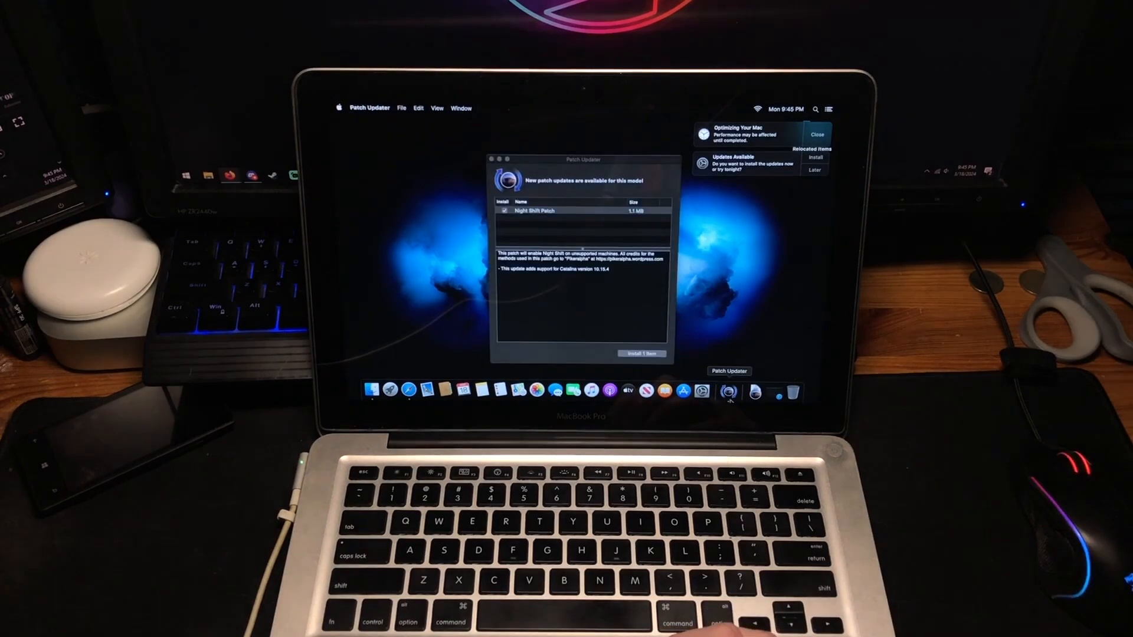
pyautogui.click(571, 210)
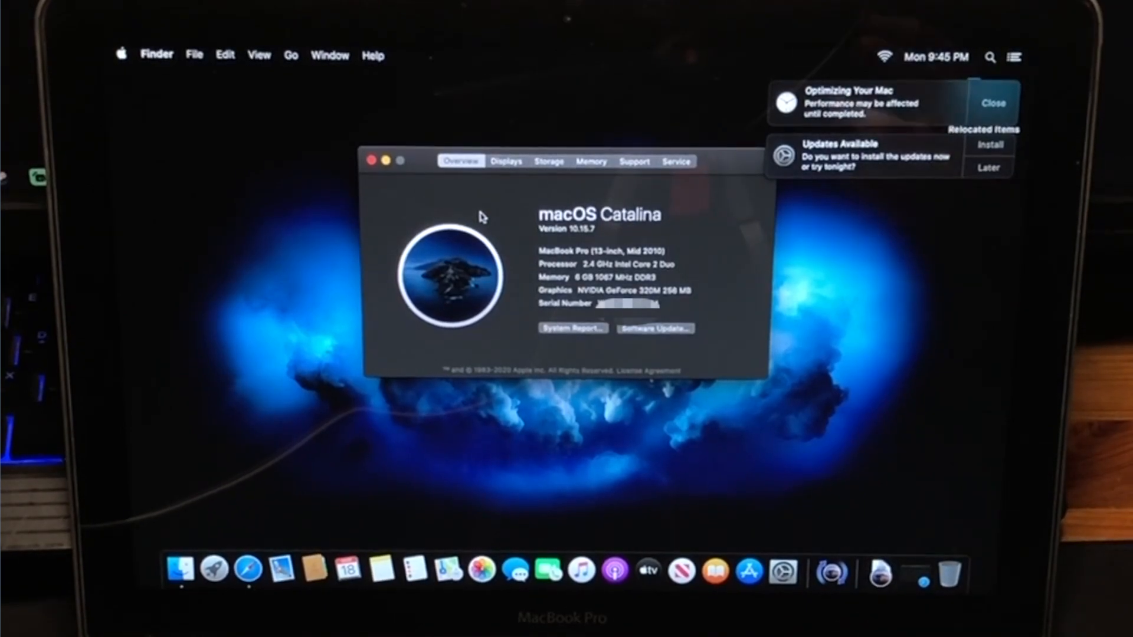
# View the Memory and Service details for the Mid 2010 MacBook Pro in About This Mac
pyautogui.click(592, 162)
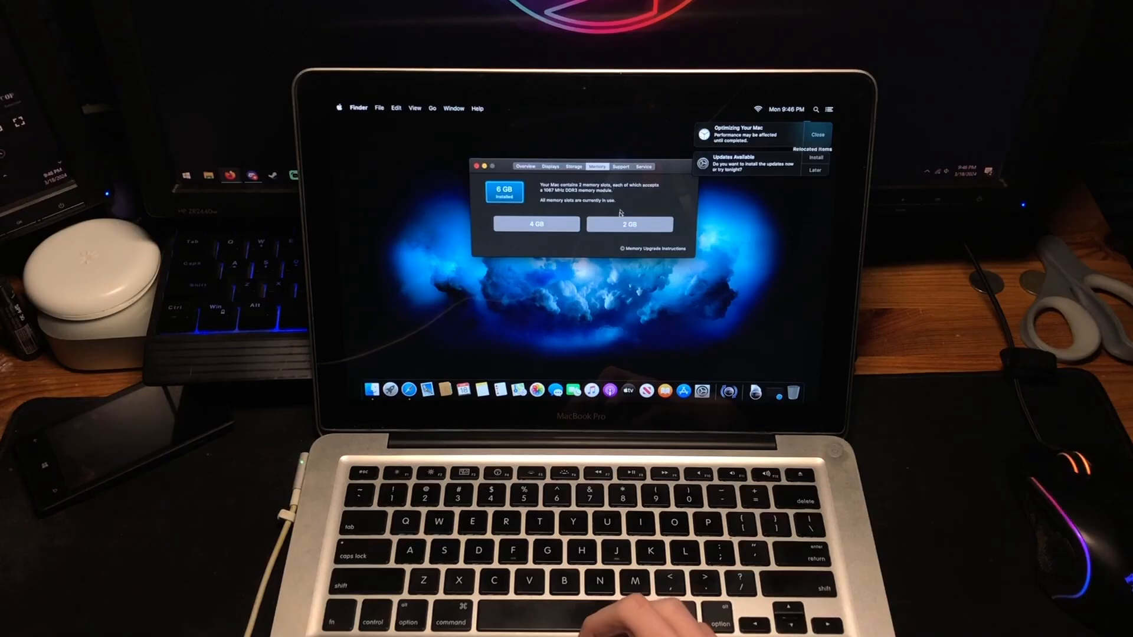
pyautogui.click(642, 166)
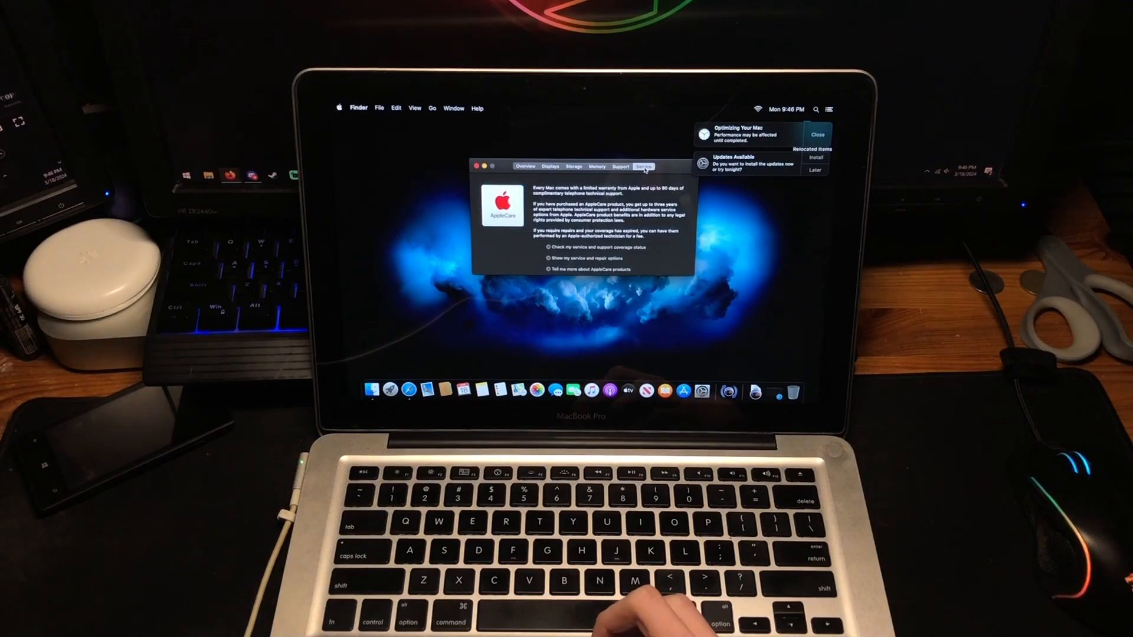
pyautogui.click(644, 166)
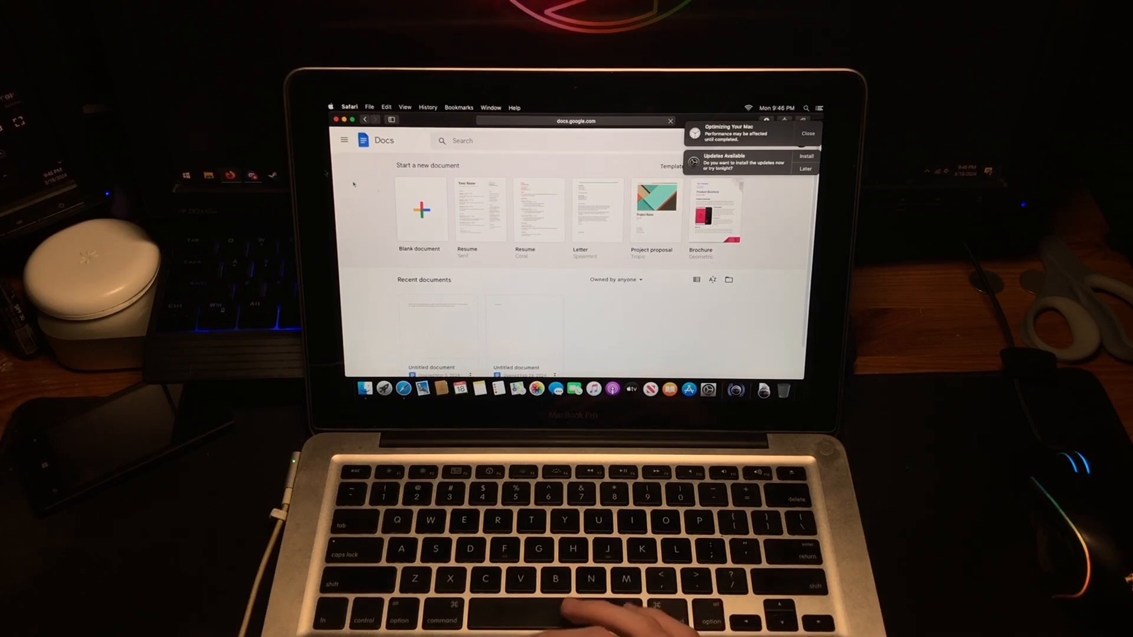
# Show the About Safari window with Safari's version over Google Docs
pyautogui.click(349, 108)
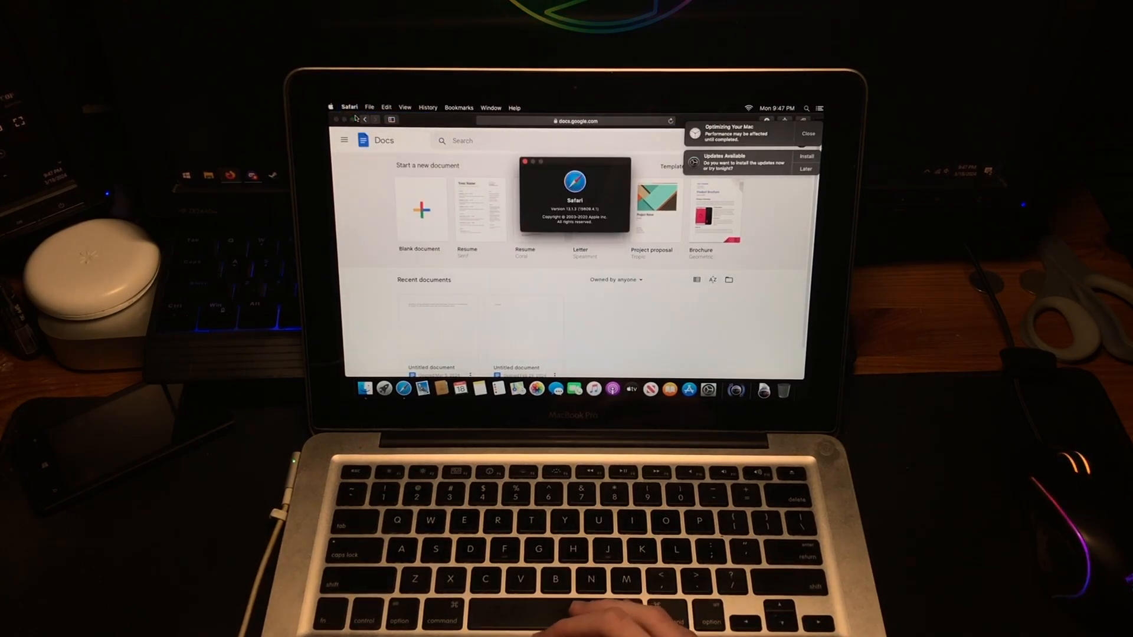